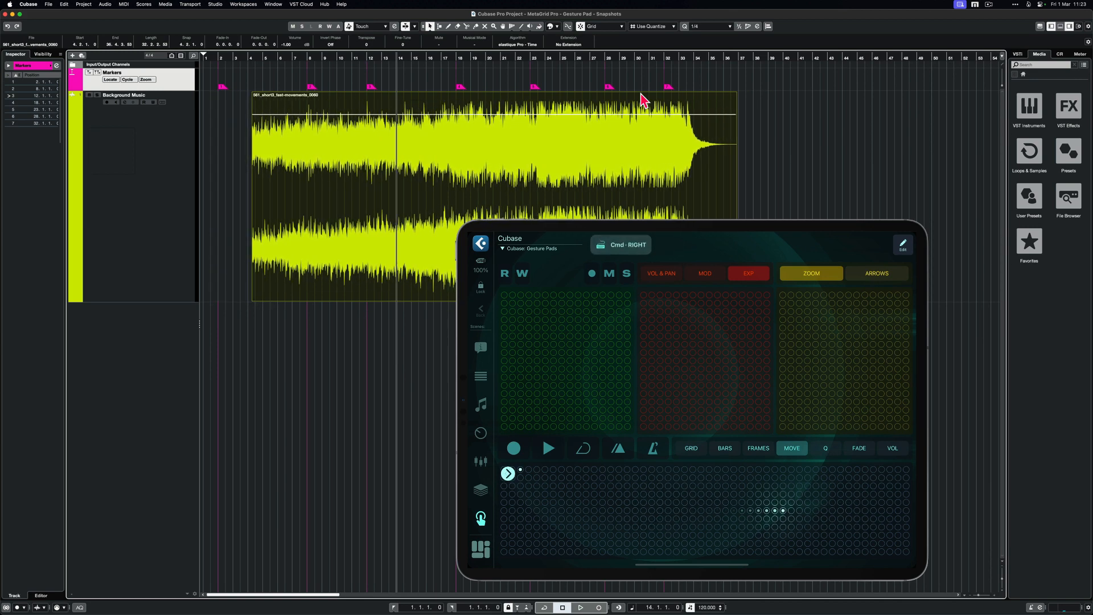
# Switch the gesture pad from Move mode to the FADE snapshot for fade adjustments
pyautogui.click(859, 448)
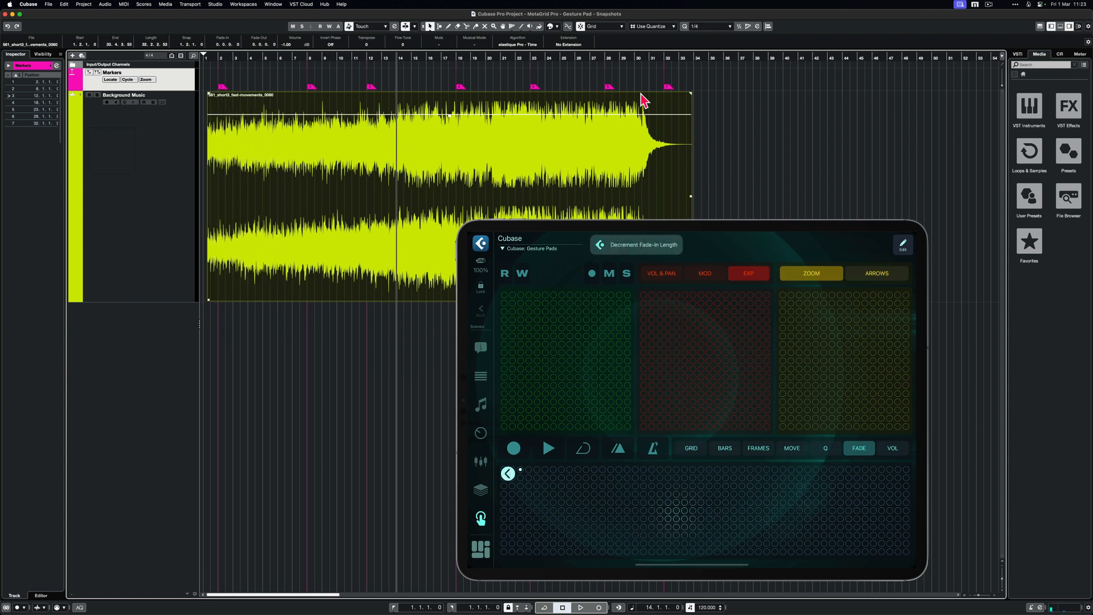
pyautogui.click(892, 448)
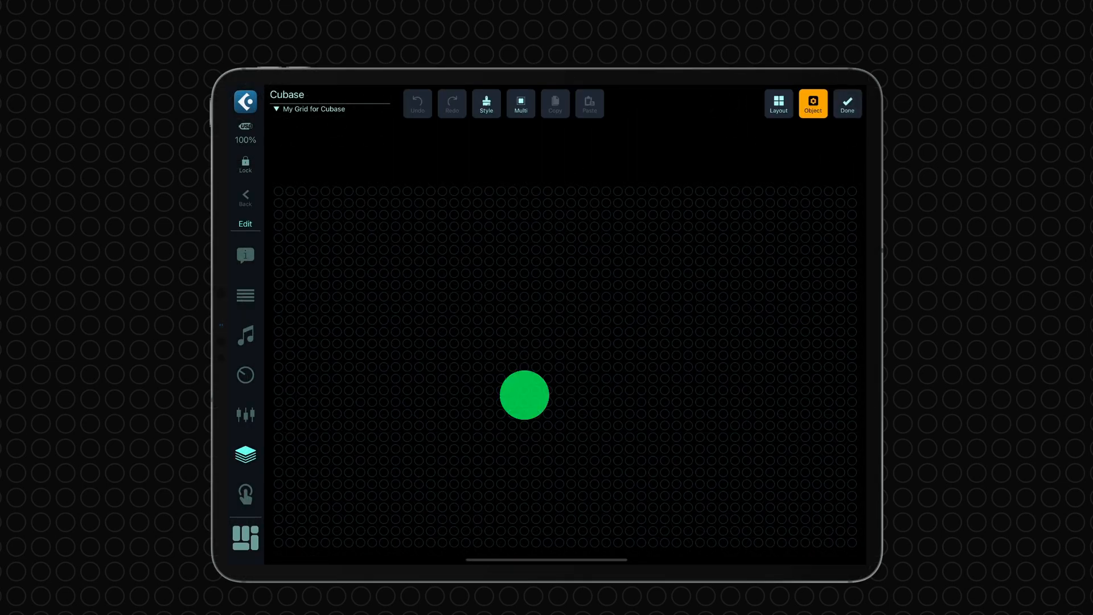
# Turn on Enable Gesture Layers in the pad's settings, then check layers 3 and 1
pyautogui.click(523, 395)
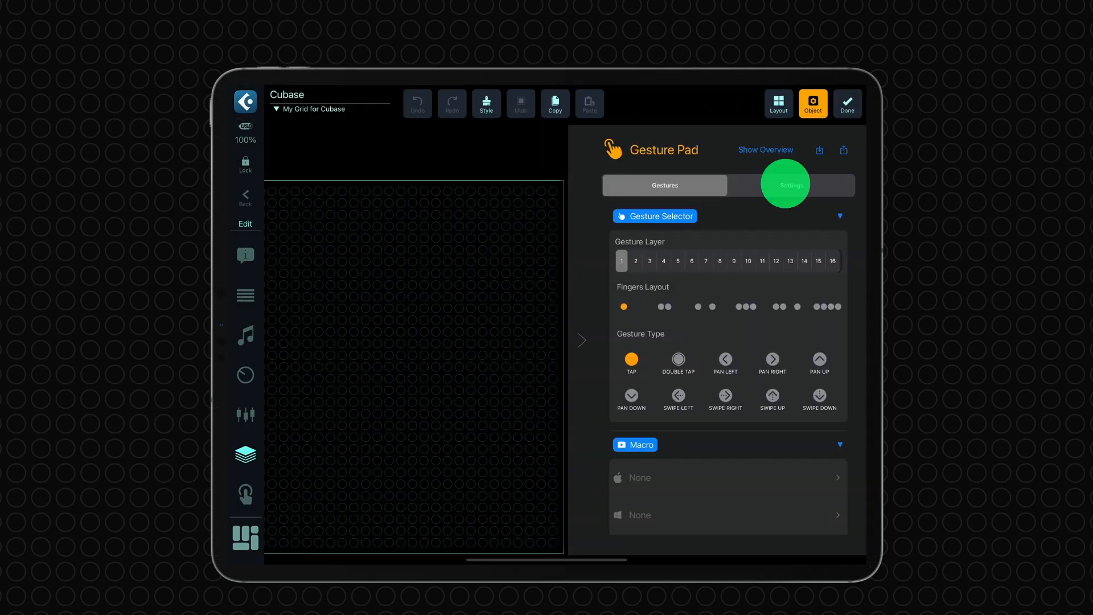
pyautogui.click(791, 185)
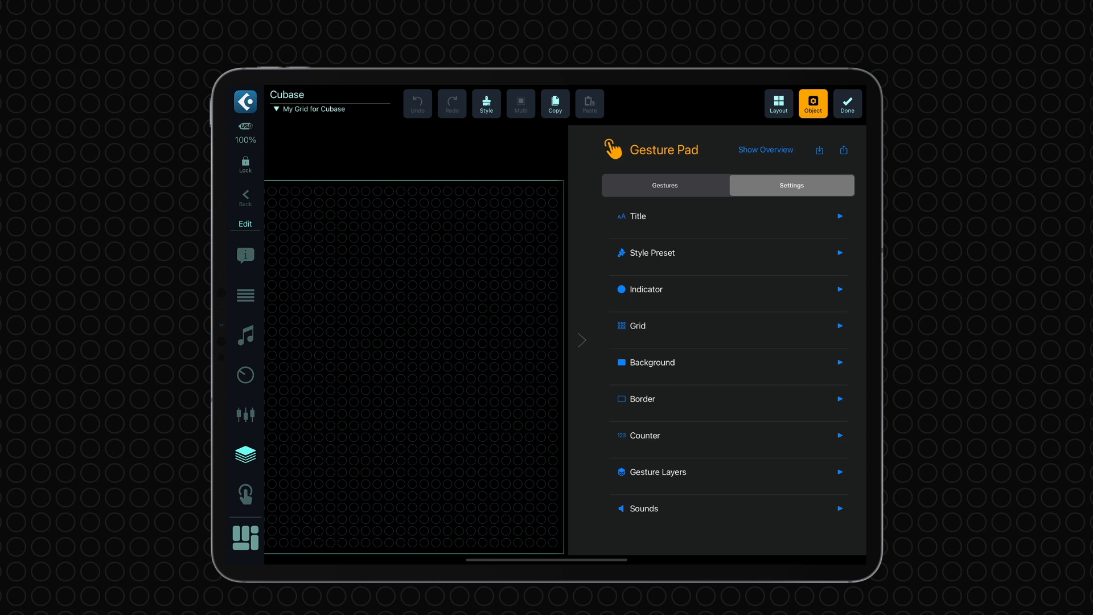
pyautogui.click(658, 471)
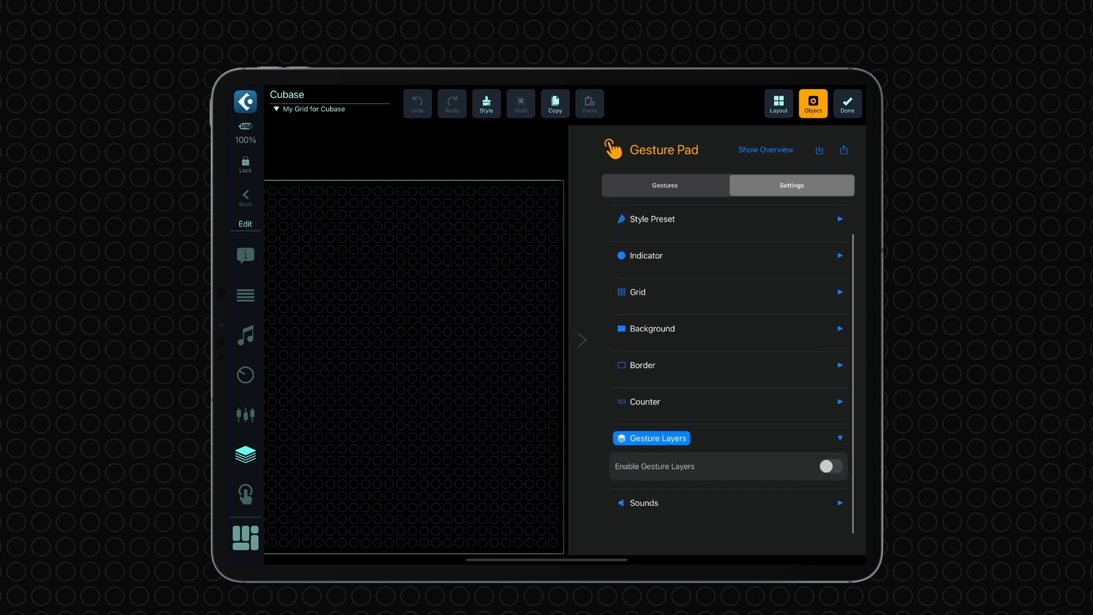
pyautogui.click(831, 466)
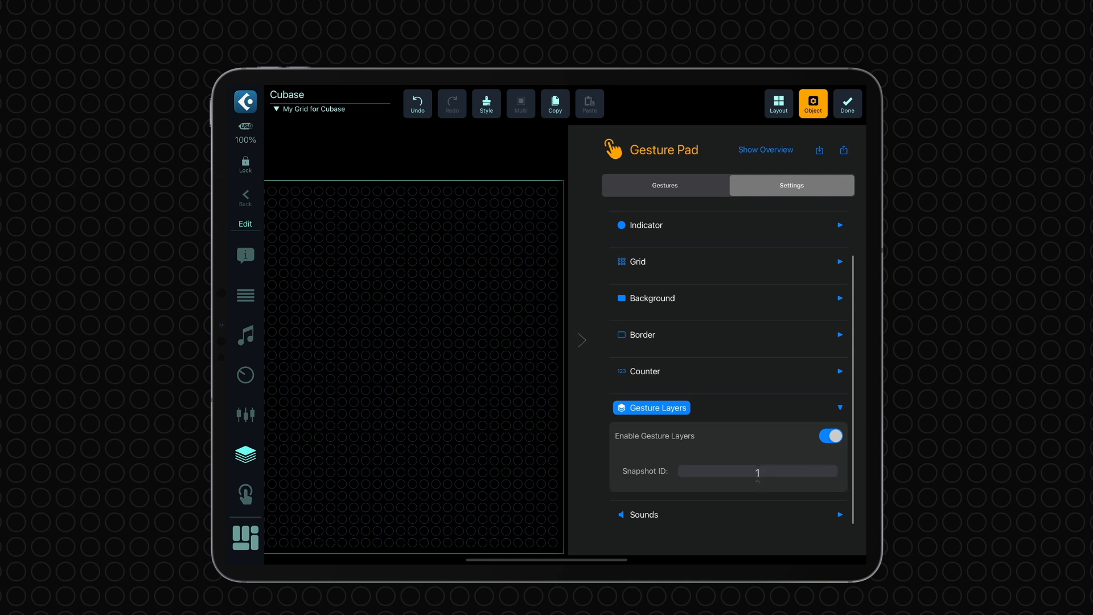
pyautogui.click(664, 185)
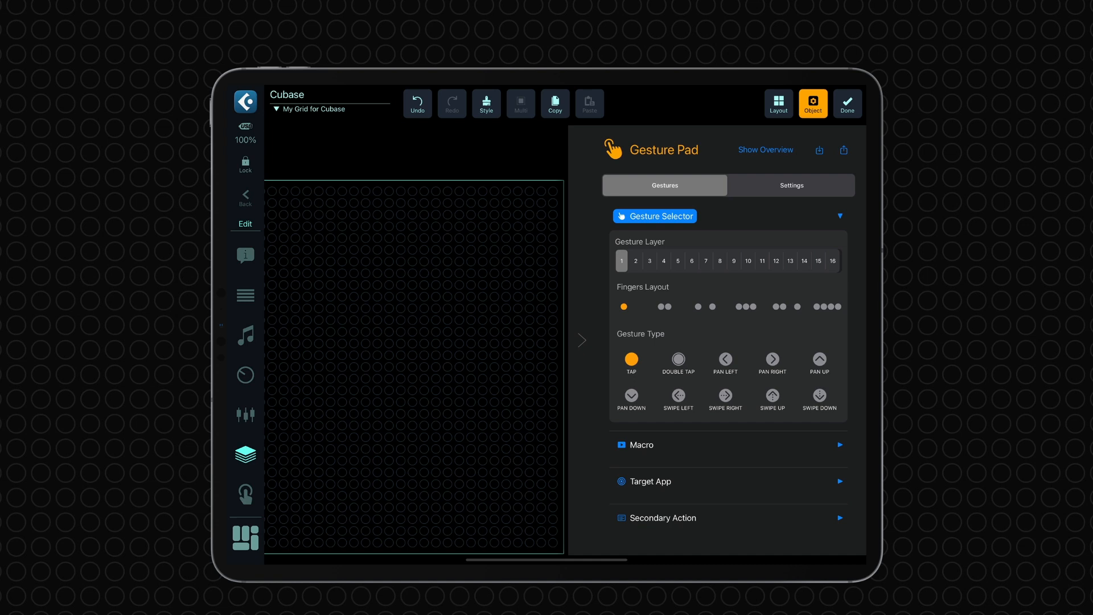
pyautogui.click(649, 261)
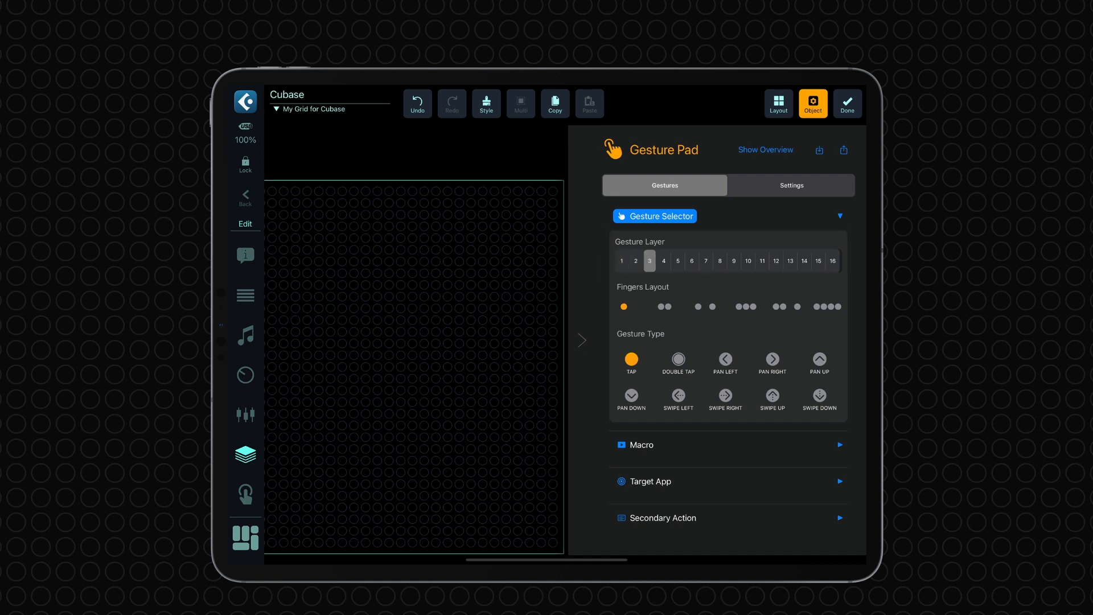
pyautogui.click(621, 261)
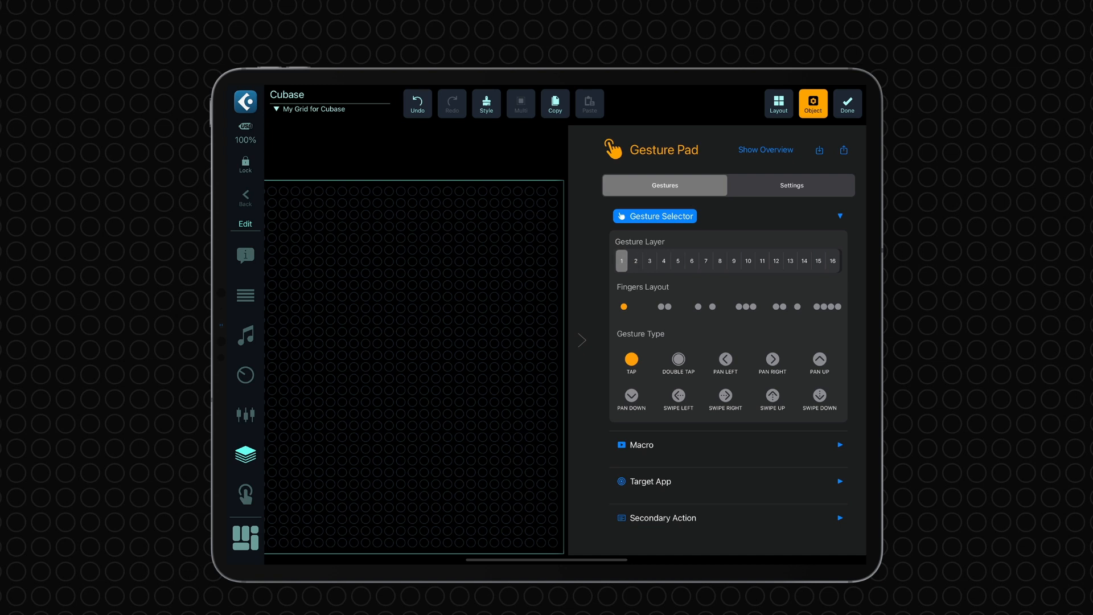
# Add a Snapshot component to the top strip of the grid
pyautogui.click(779, 103)
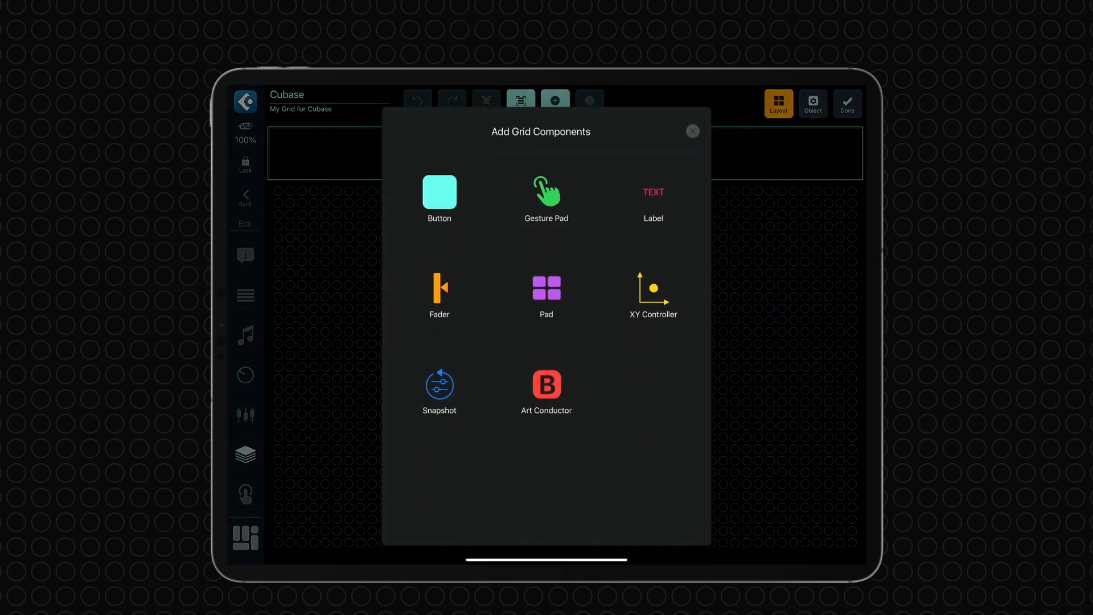
pyautogui.click(692, 131)
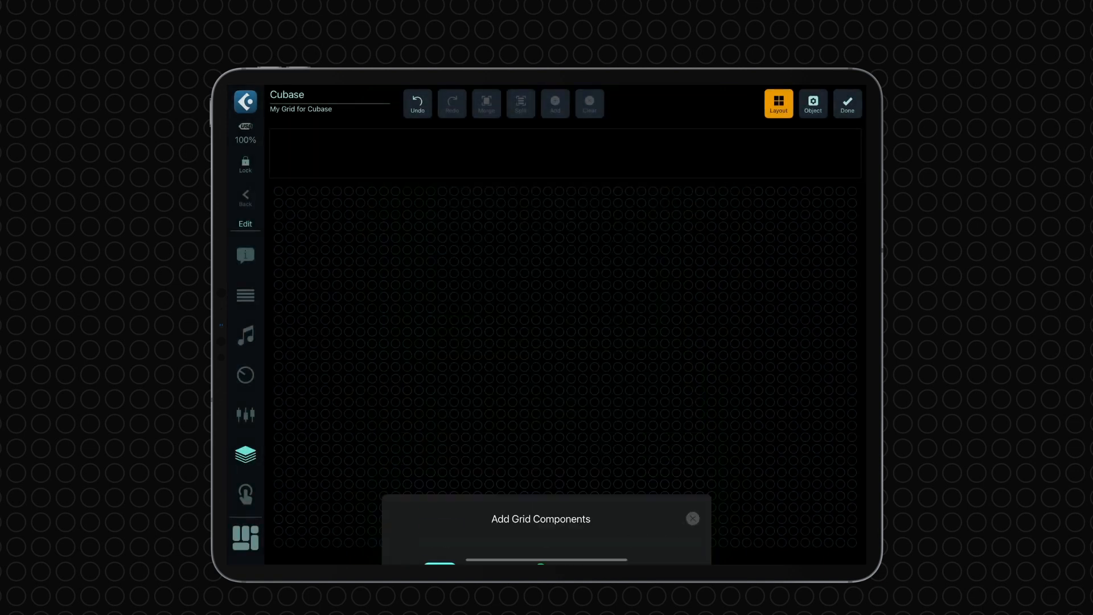
pyautogui.click(520, 103)
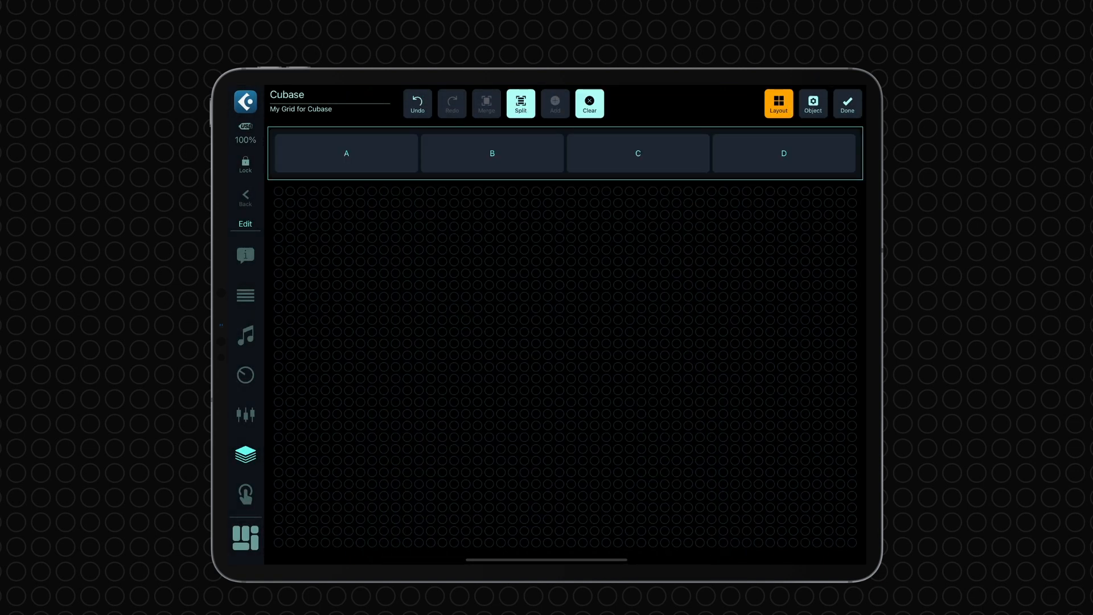
# Rename the snapshot pads, including Frames and Move, and review Global options
pyautogui.click(813, 104)
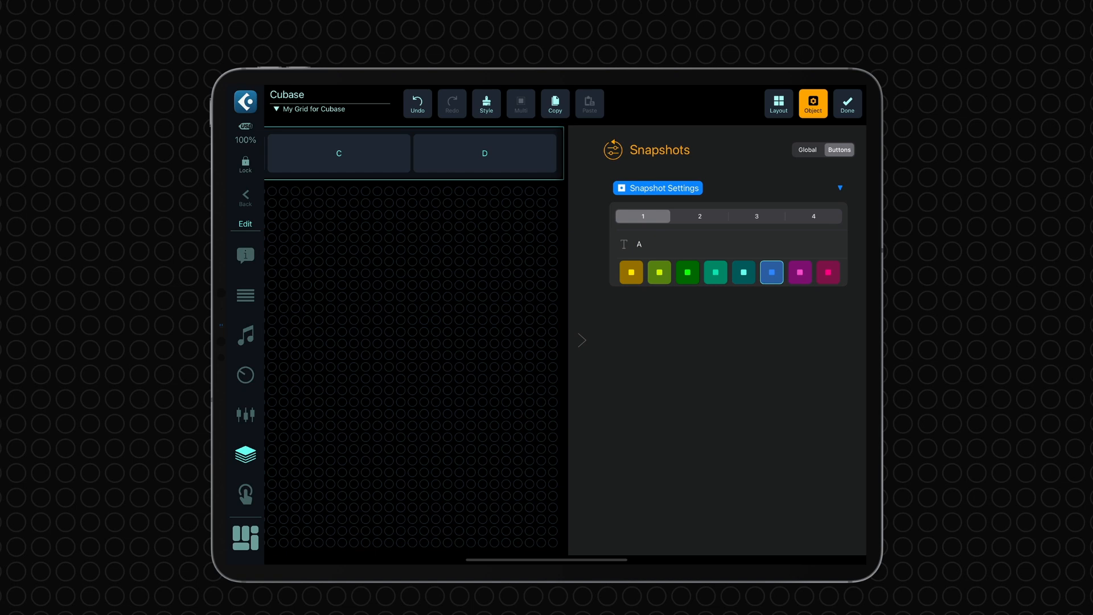
pyautogui.click(699, 215)
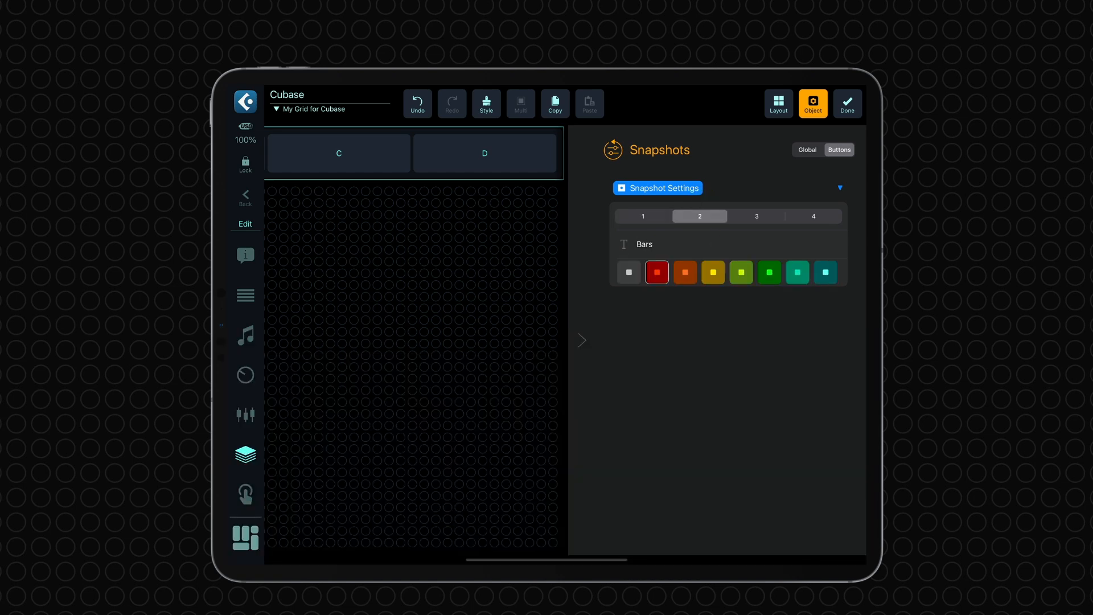
pyautogui.click(756, 216)
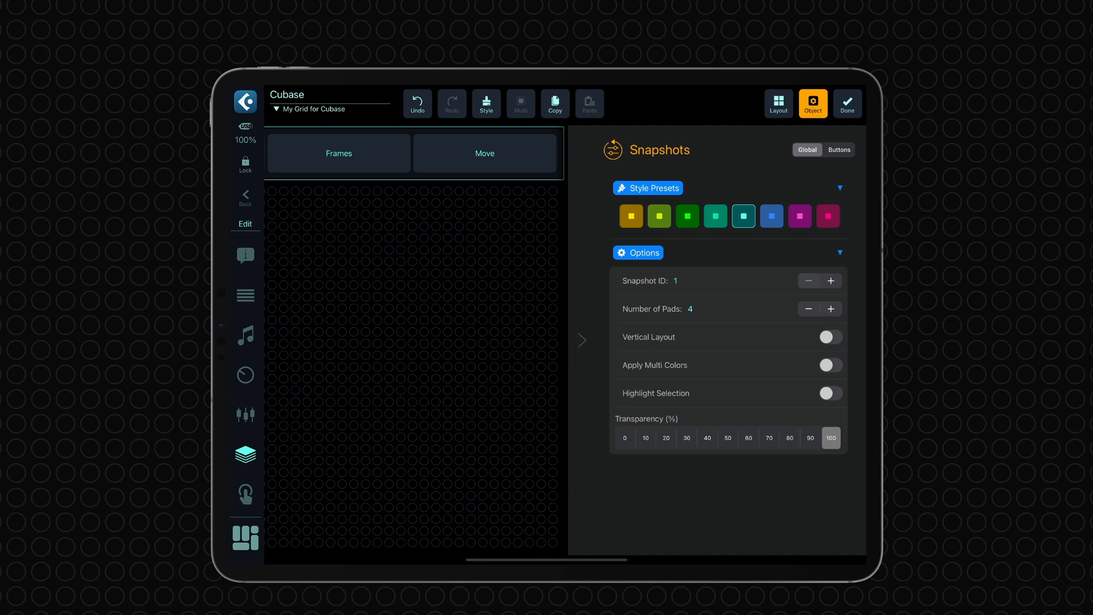
pyautogui.click(830, 393)
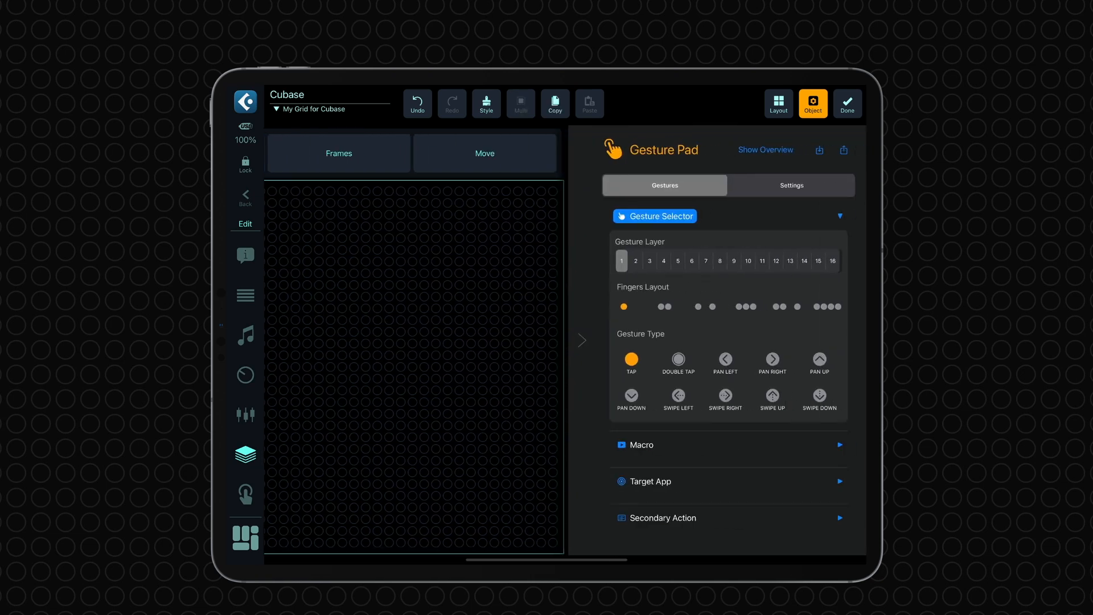
# Assign a Cubase Nudge command macro to the pan gesture, then move to gesture layer 3
pyautogui.click(642, 444)
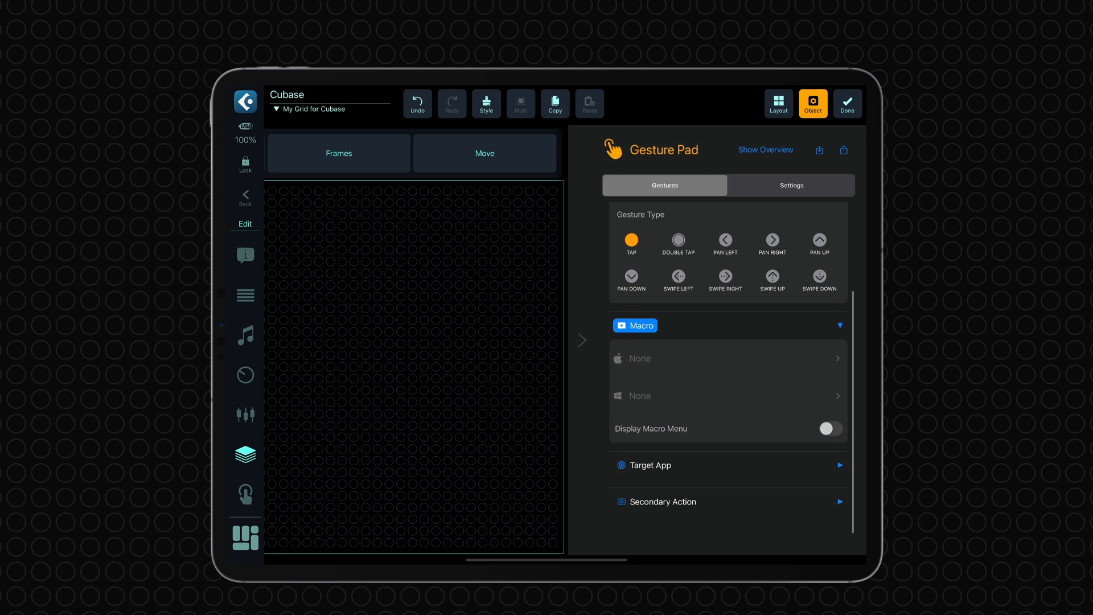
pyautogui.click(725, 240)
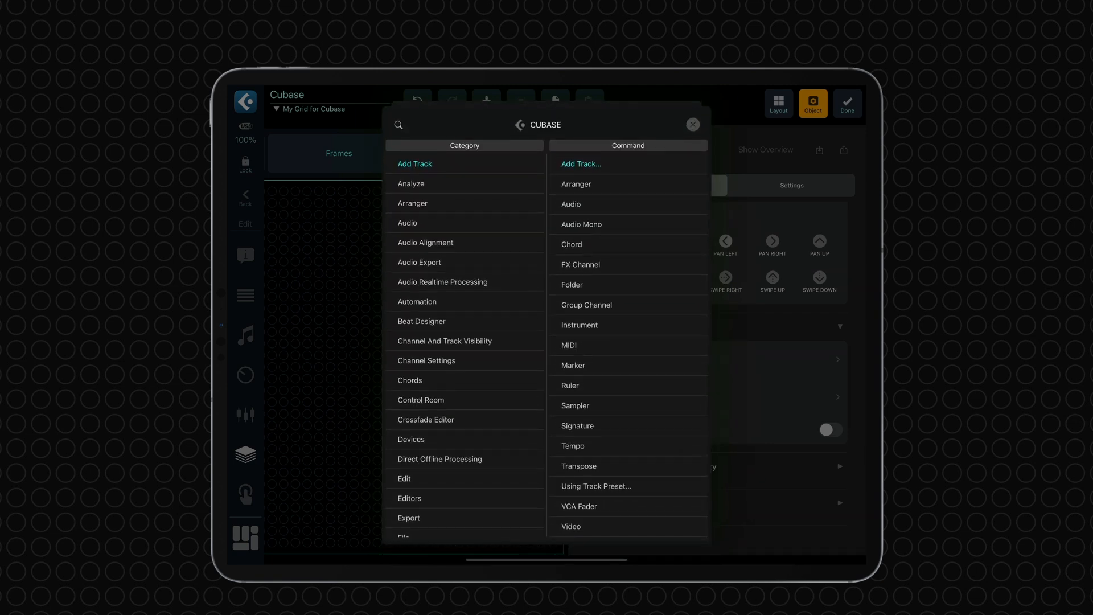
pyautogui.write('Nudge')
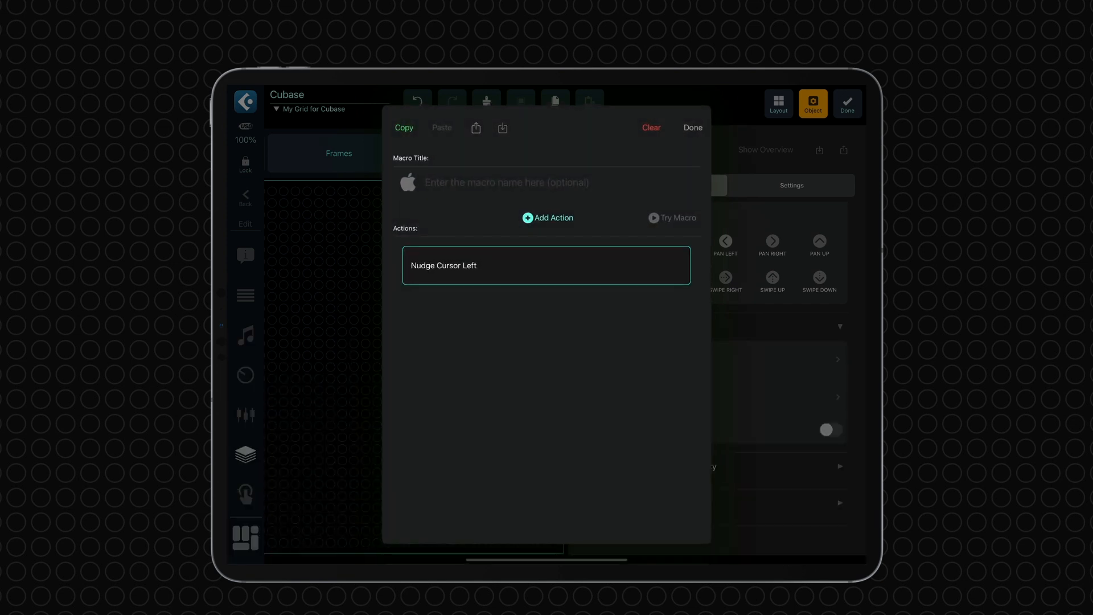
pyautogui.click(692, 127)
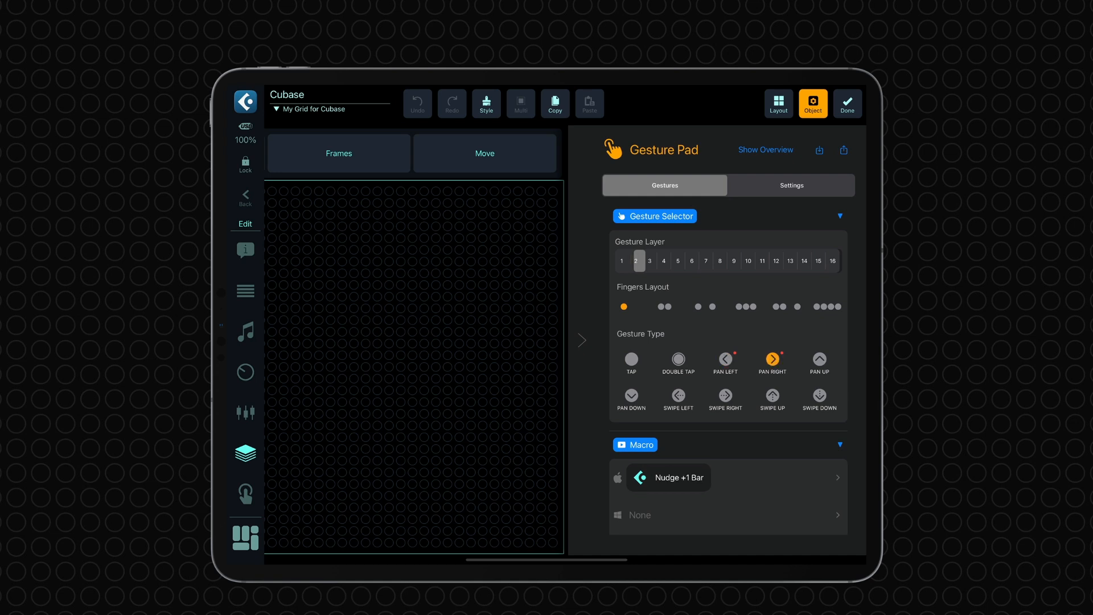
pyautogui.click(649, 261)
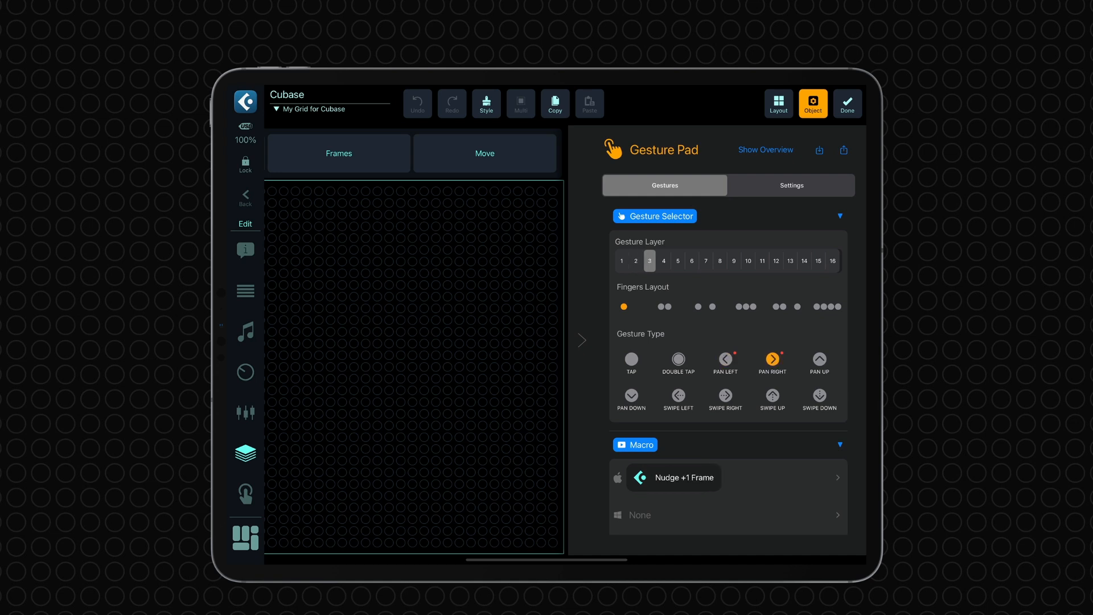
pyautogui.click(663, 261)
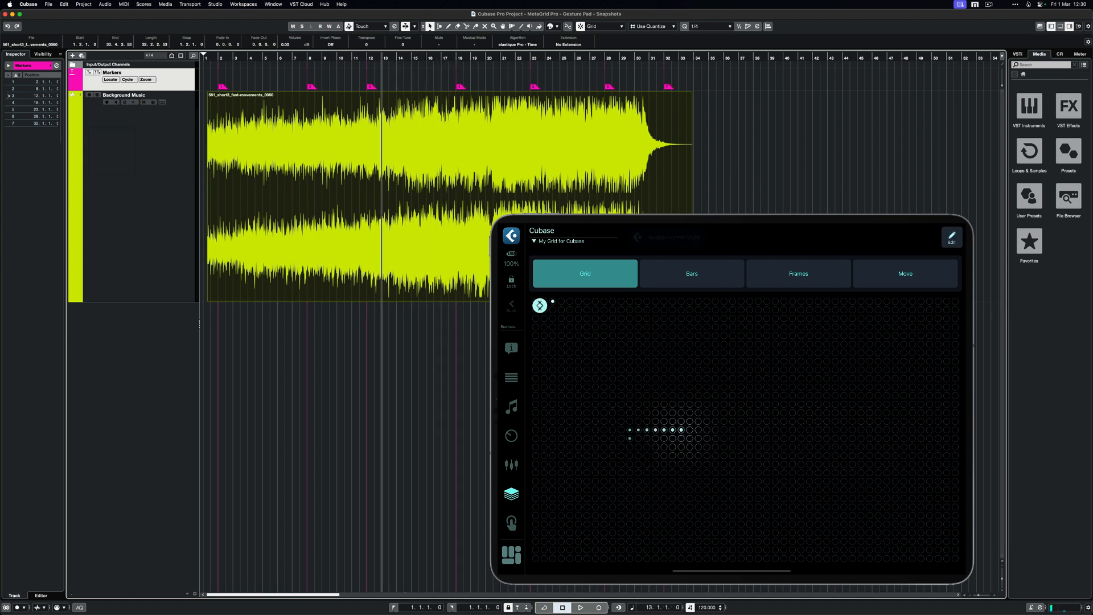
# Test the Bars, Frames and Move snapshots, nudging the playhead forward one frame
pyautogui.click(692, 274)
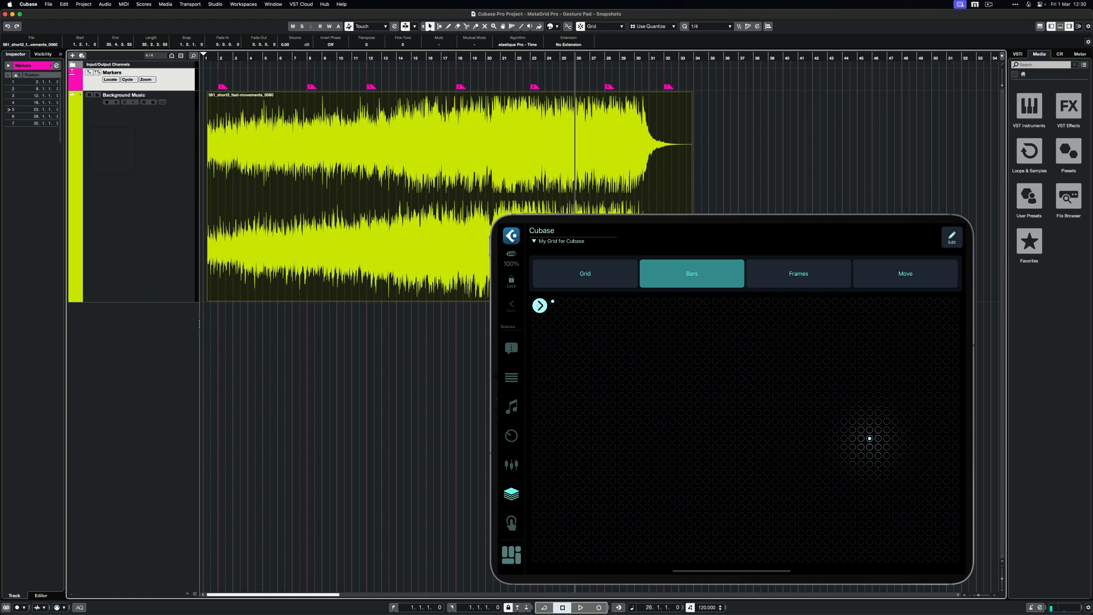
pyautogui.click(798, 273)
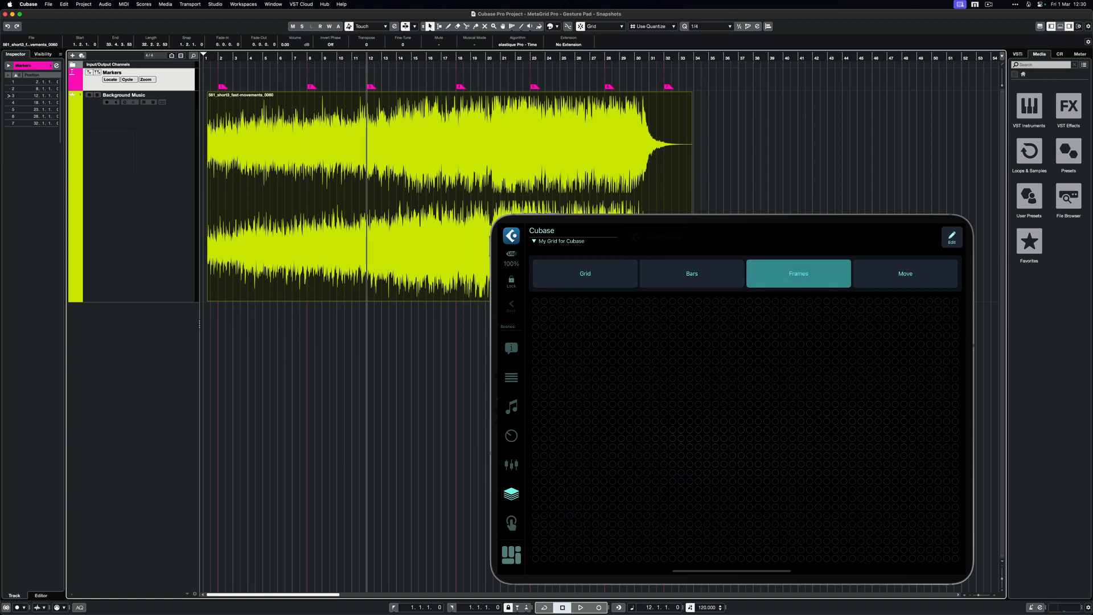
pyautogui.click(540, 306)
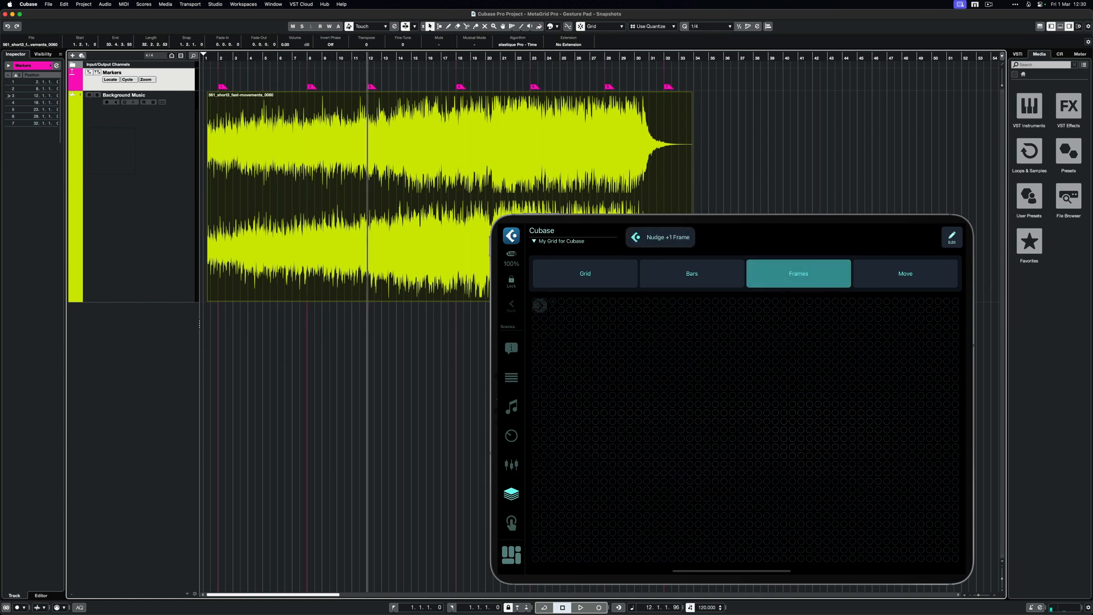
pyautogui.click(905, 273)
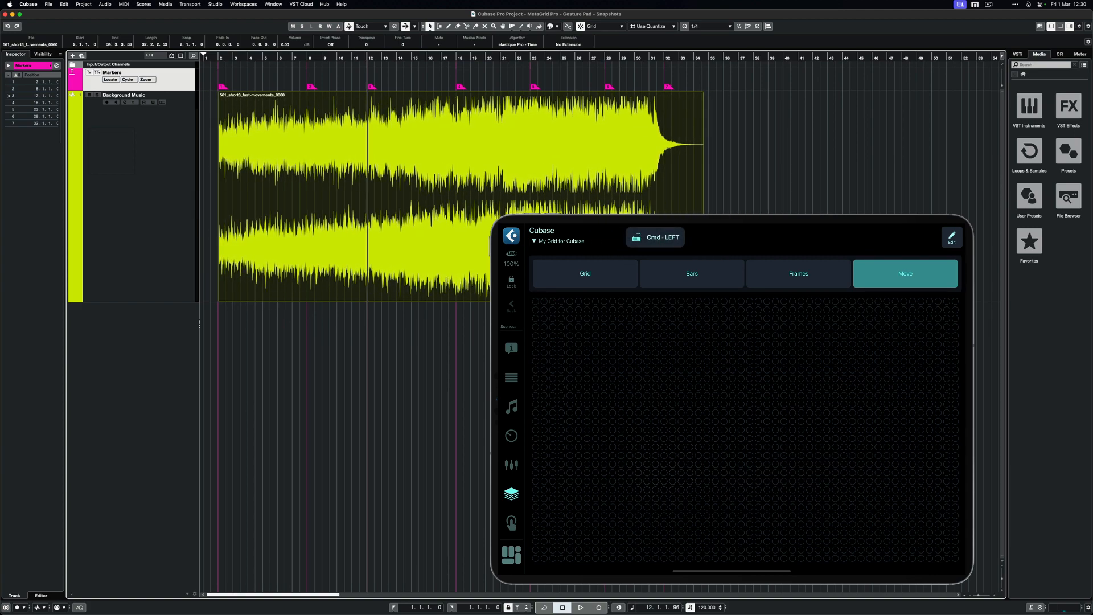
# Switch the Gesture Pads grid through FADE, VOL and Move modes to shape the clip
pyautogui.click(511, 523)
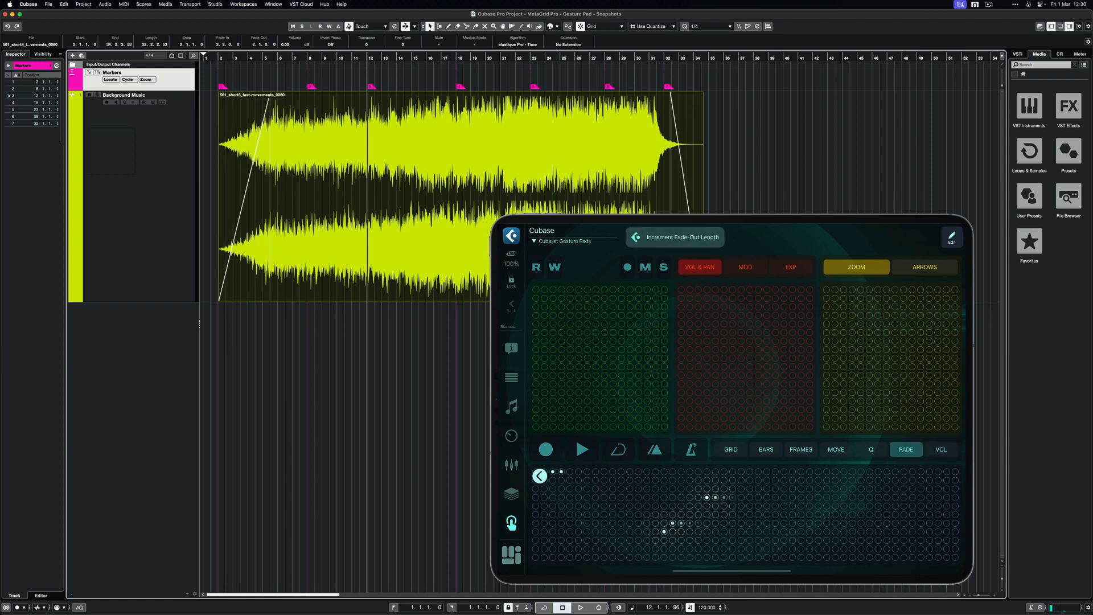
pyautogui.click(940, 449)
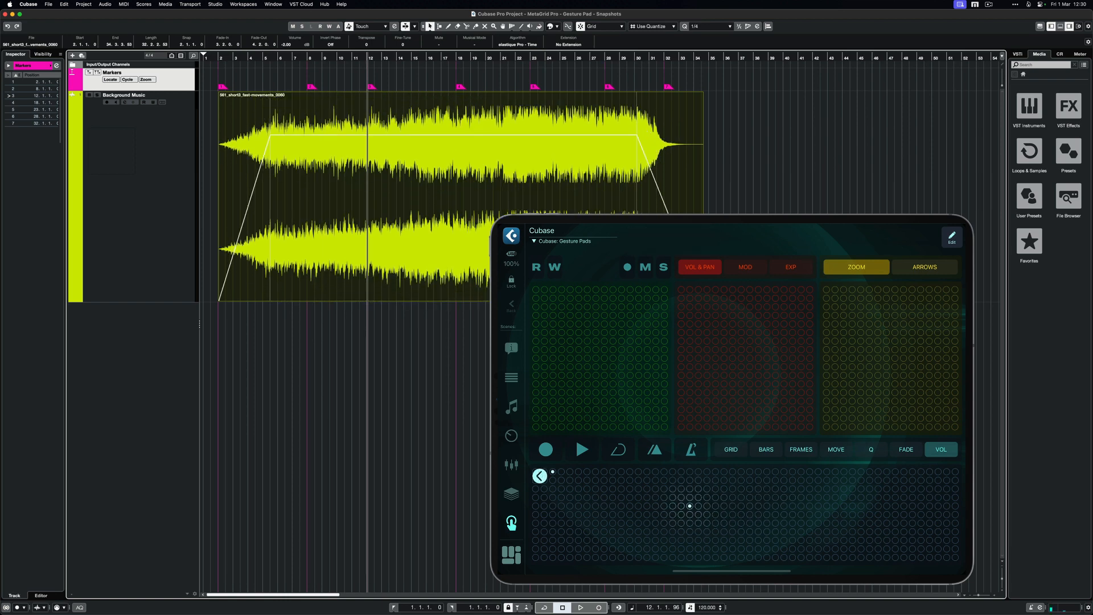
pyautogui.click(835, 449)
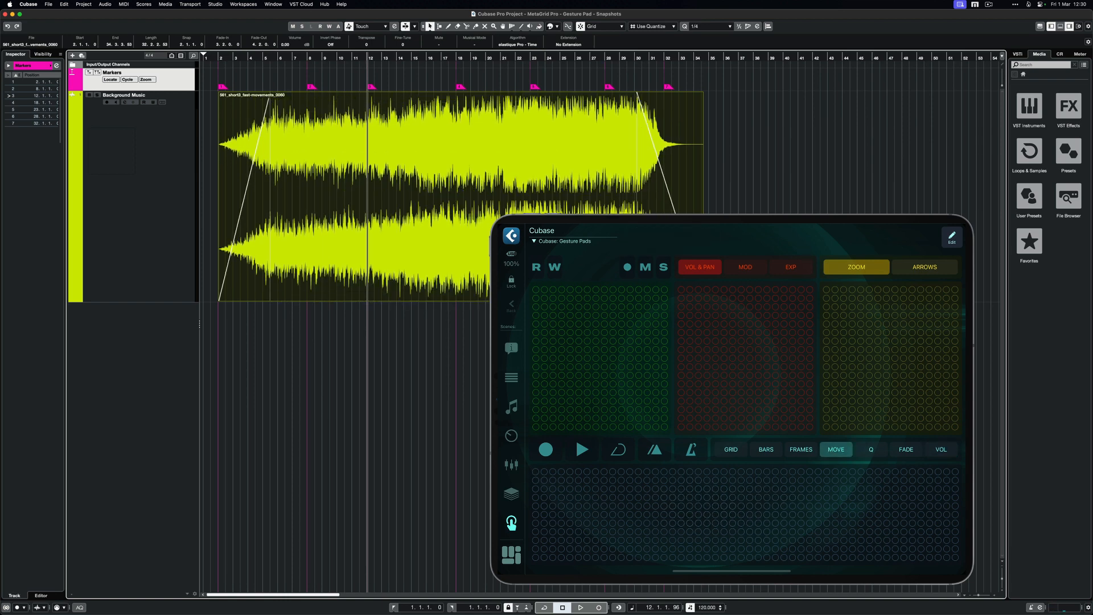